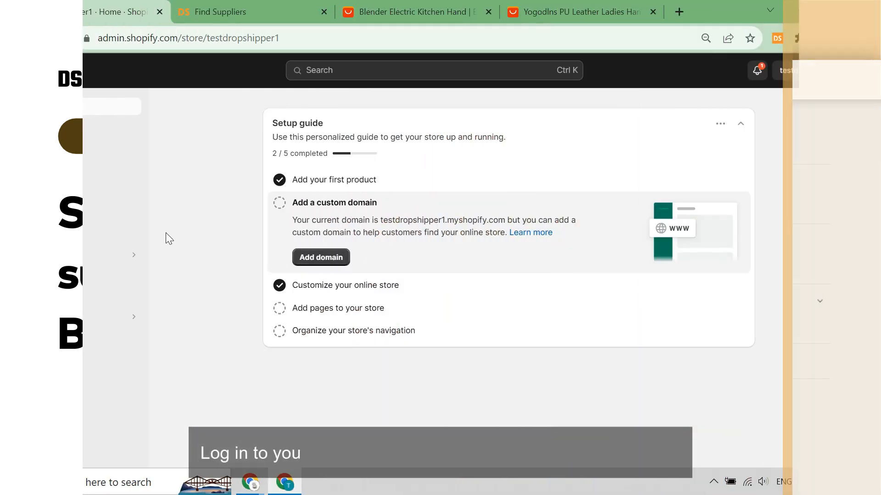
Start a blank new product from the Shopify Products list
click(47, 141)
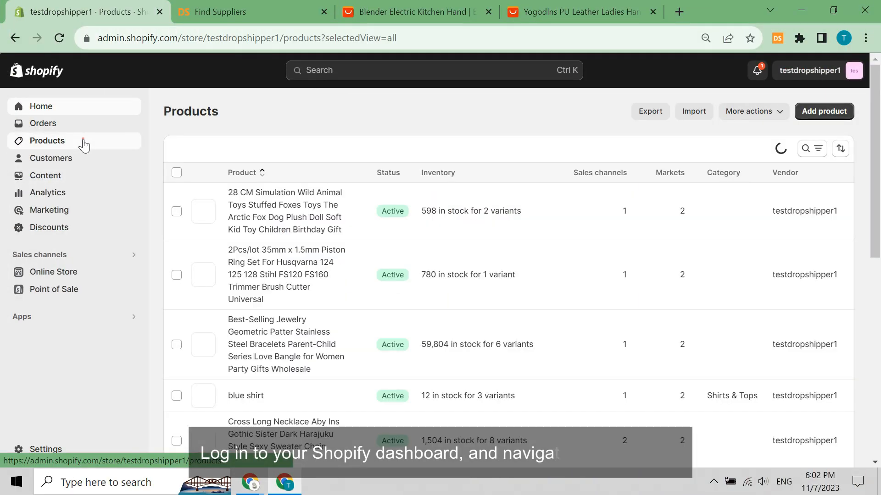
click(822, 111)
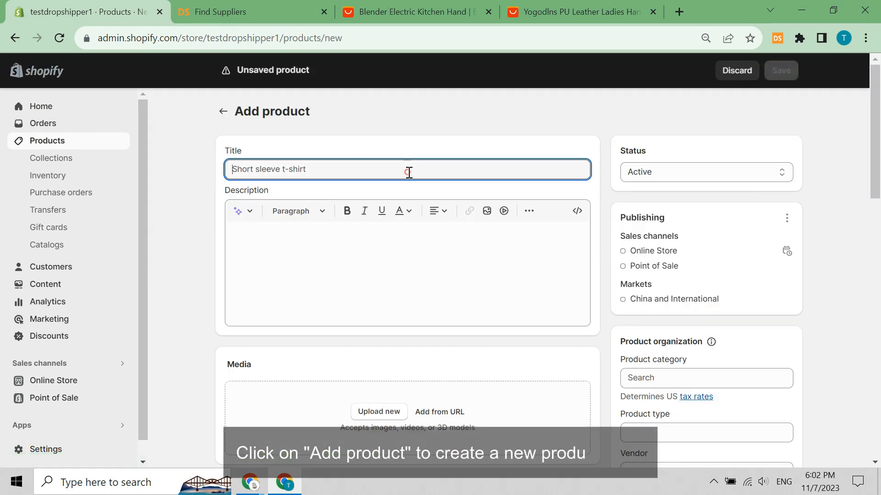
Title the product 'WOMAN BAG' and upload the bag photo from the computer
text(WOMAN)
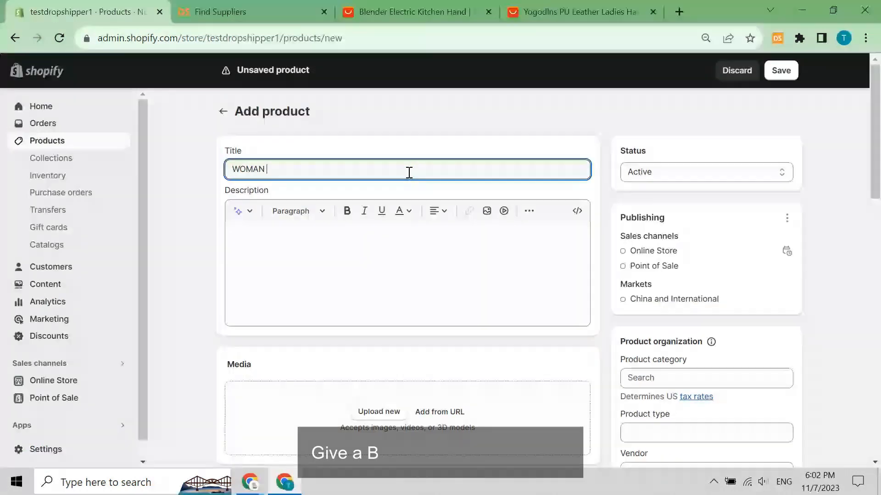
text(BAG)
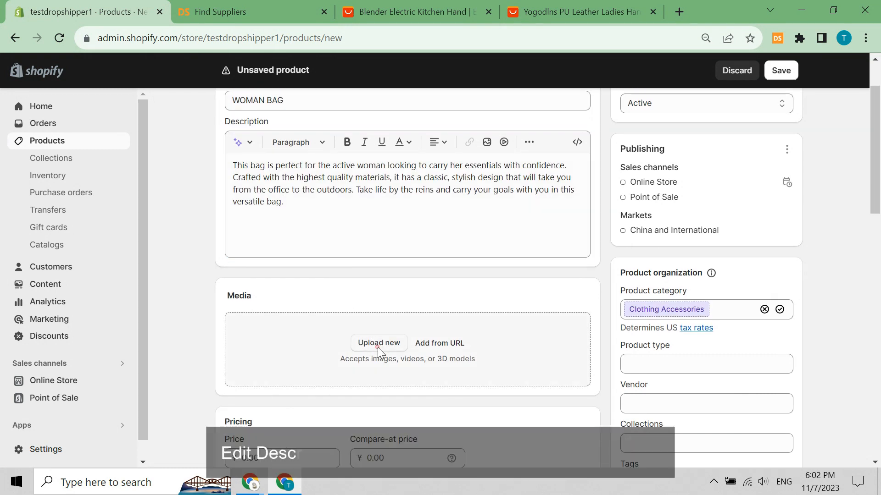
click(379, 342)
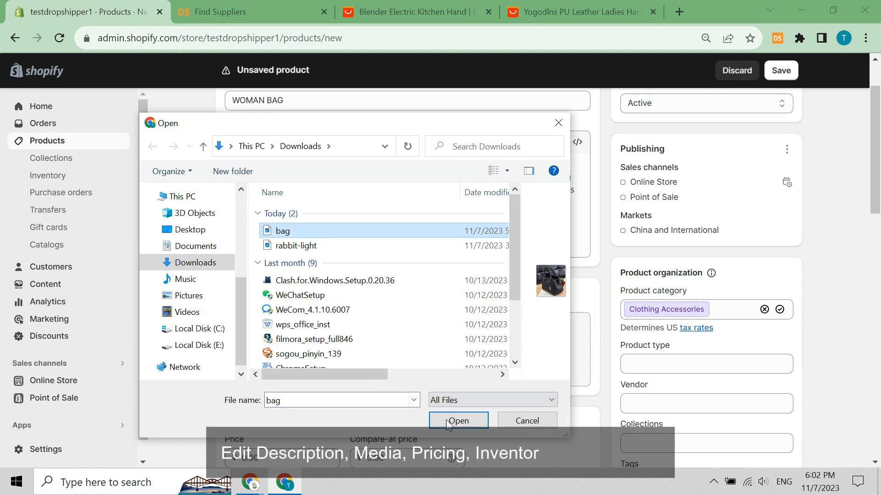
click(459, 422)
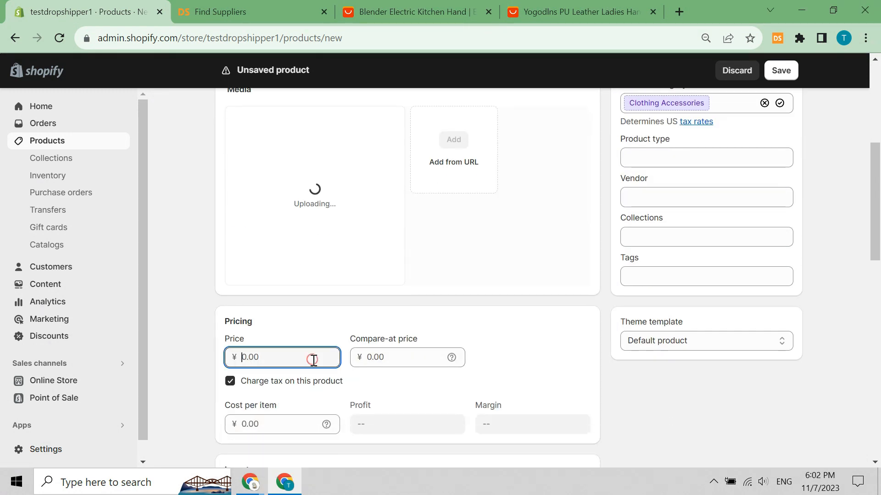
Set price 100.00, SKU 1 and weight 0.5 kg
text(100.00)
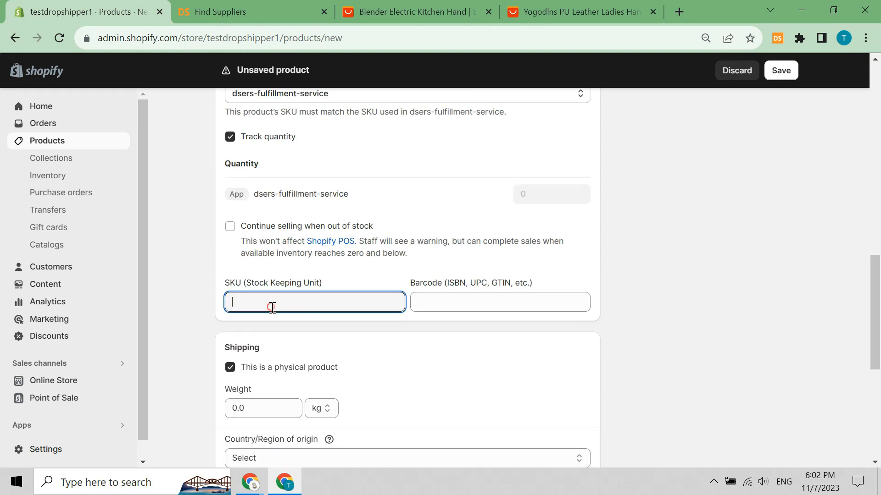
text(1)
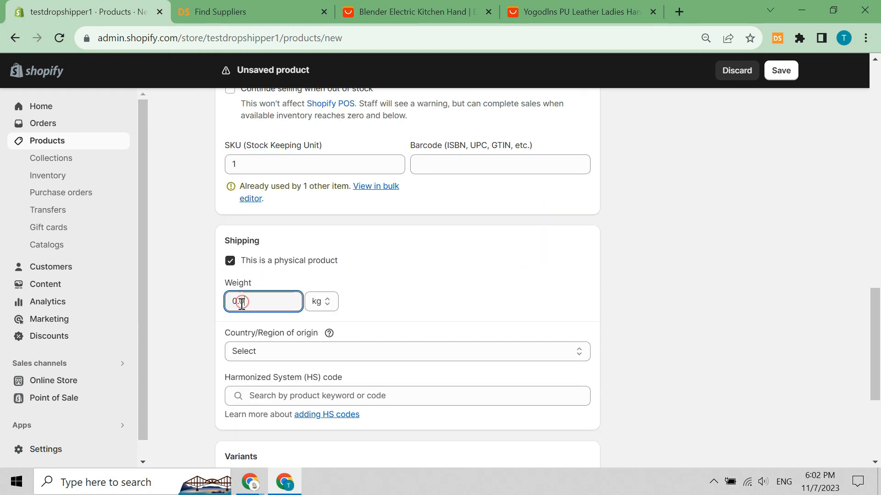
text(0.5)
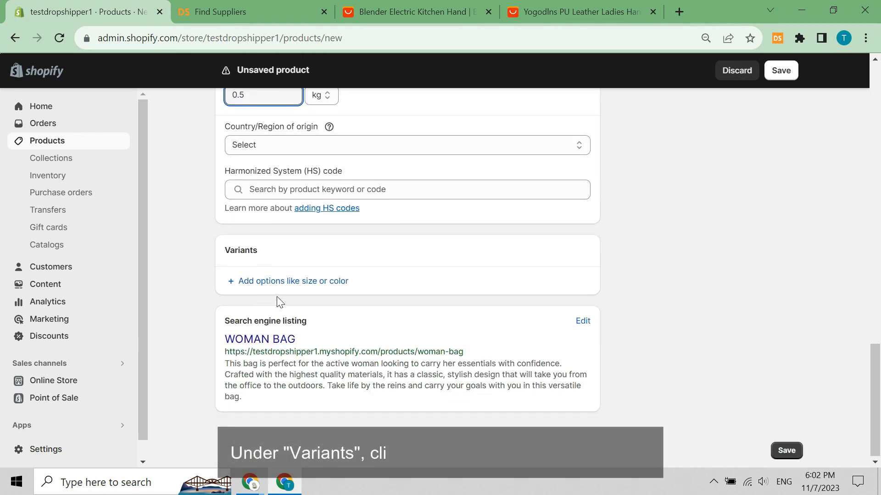
Add a variant option named 'bag BOGO' with first value 'Buy 1'
click(293, 281)
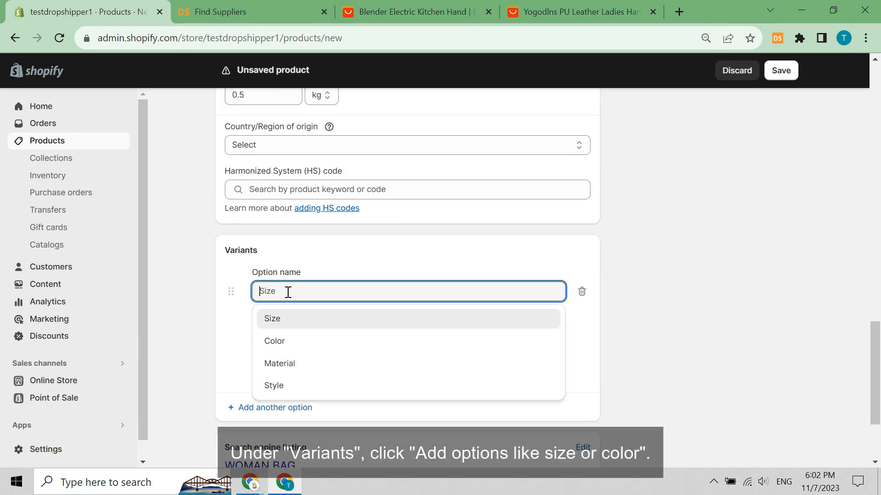
text(bag)
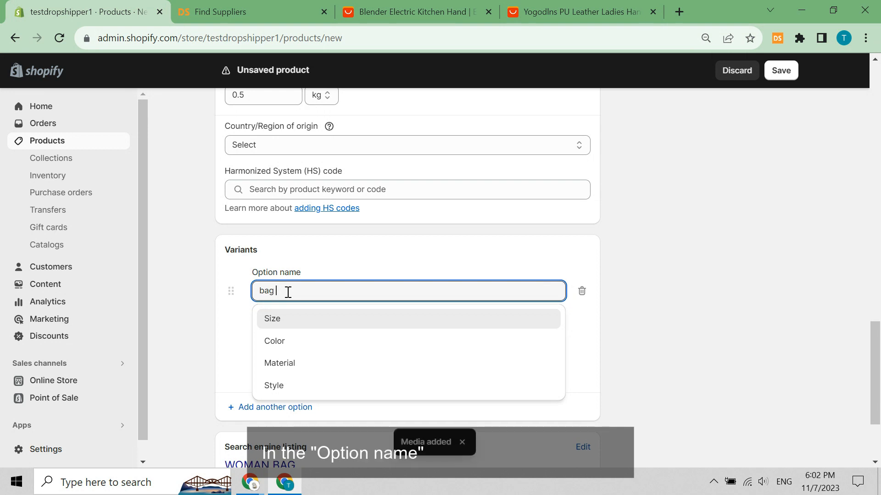
text(BOGO)
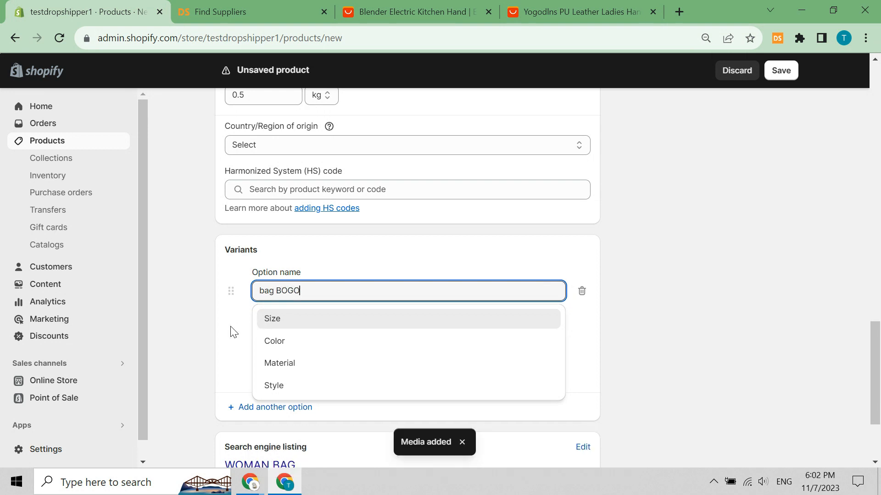
text(B)
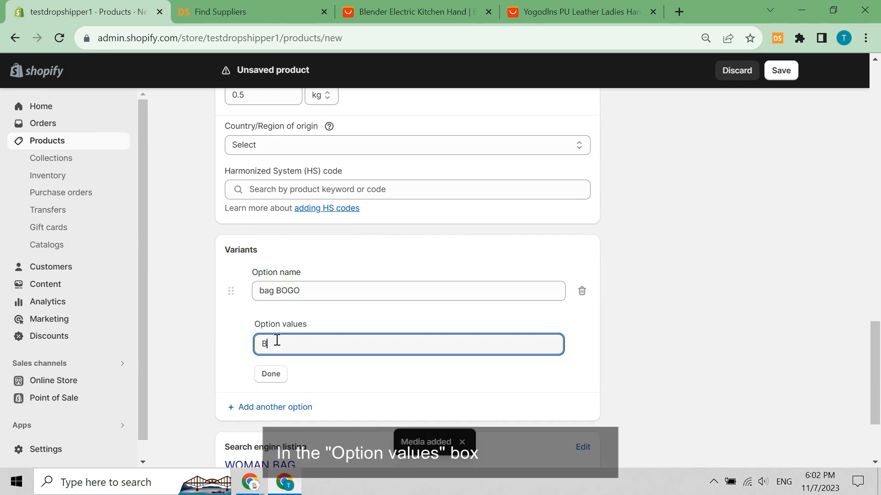
text(uy)
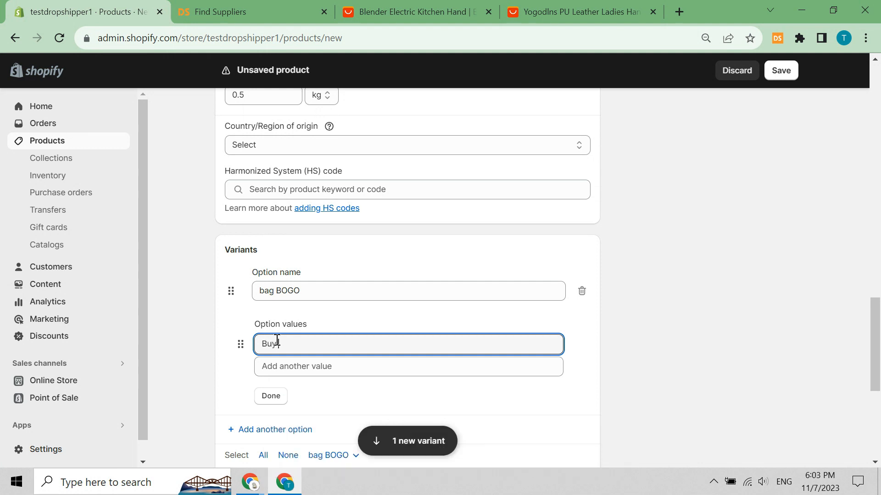
Add values 'Buy 2 Get 1' and 'Buy 2 Get another bag for free' and finish the option
text(B)
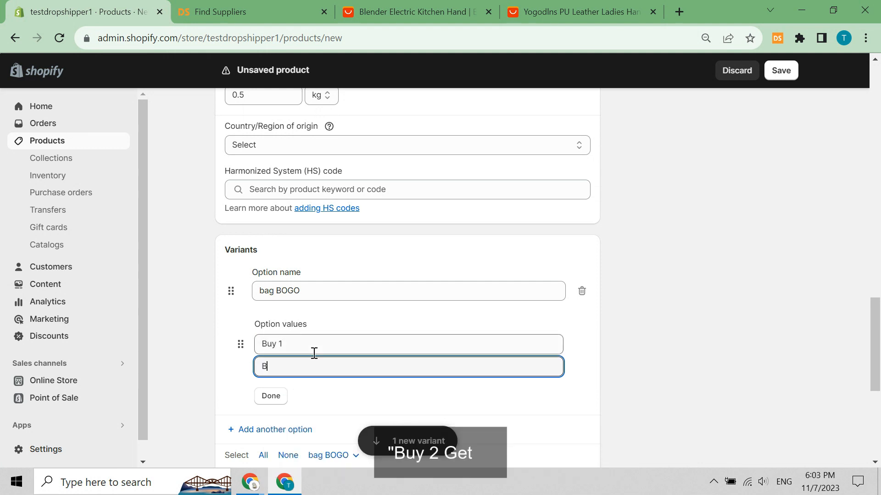
text(uy 2)
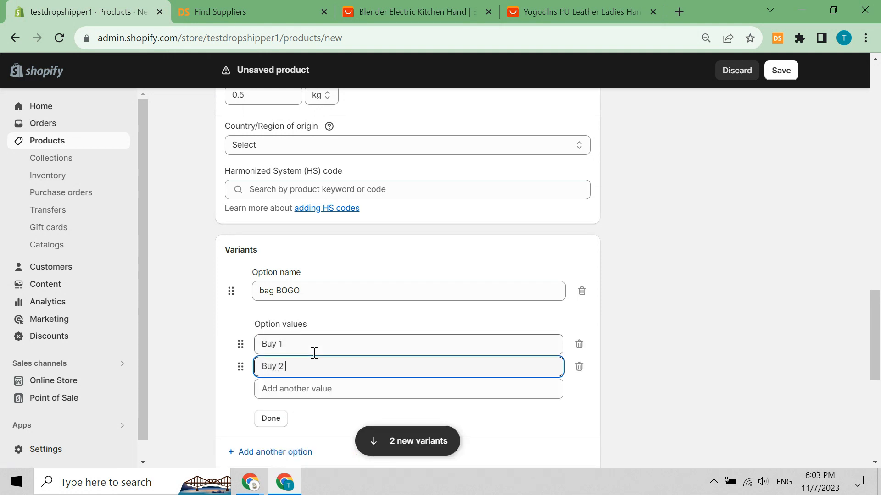
text(Get 1)
click(408, 388)
text(Buy)
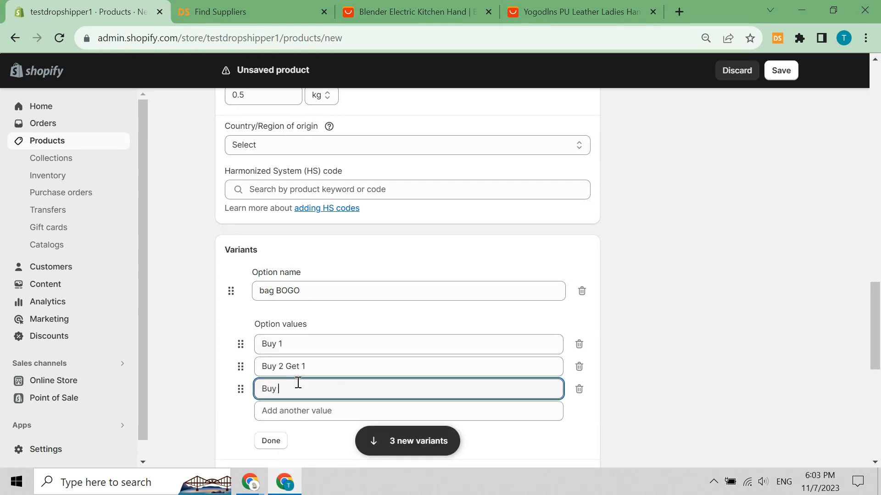
text(2 Get)
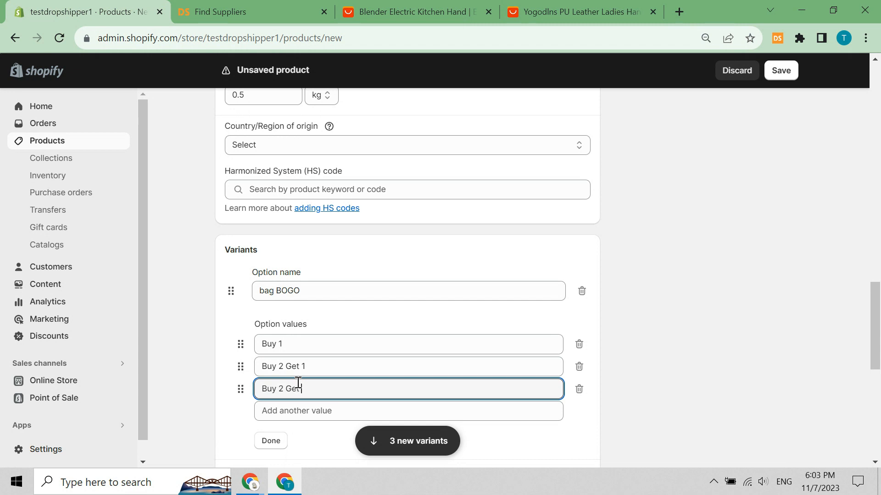
text(and)
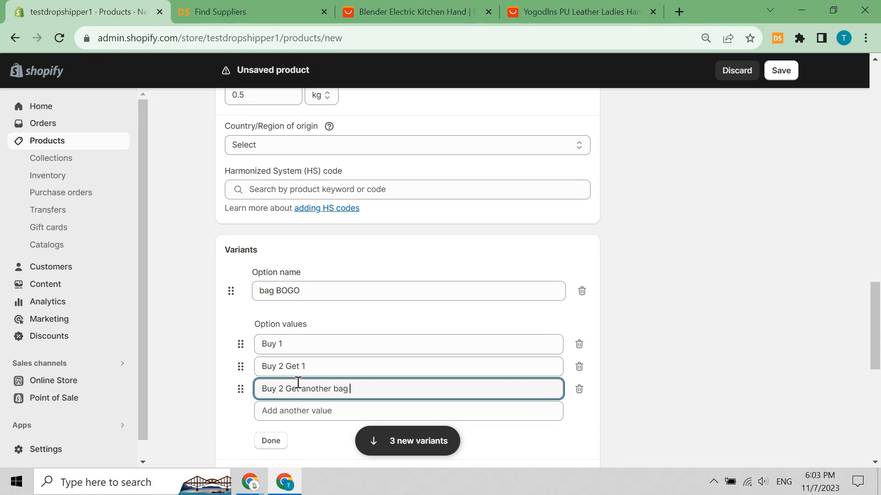
text(for free)
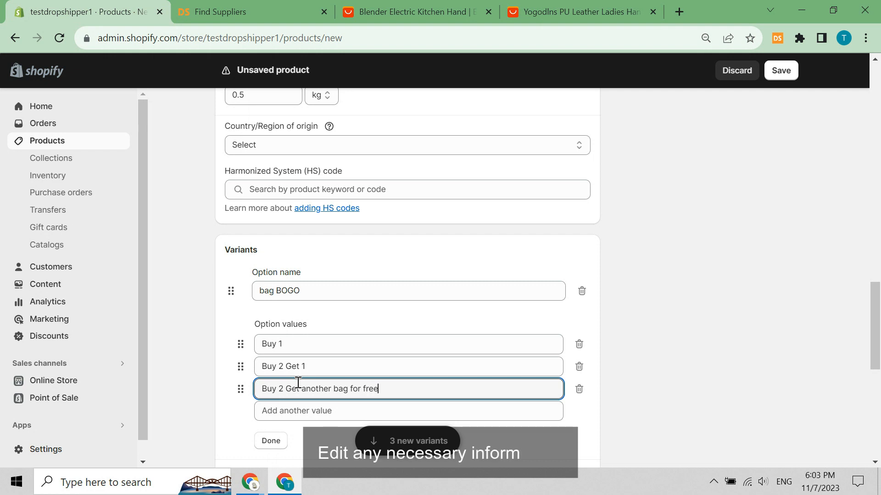
click(270, 440)
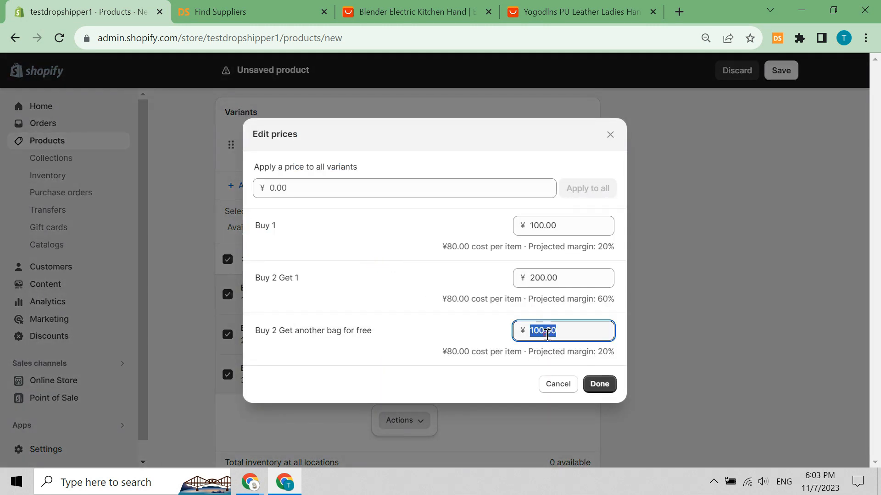
Apply the variant prices and give every variant a quantity of 50
click(599, 384)
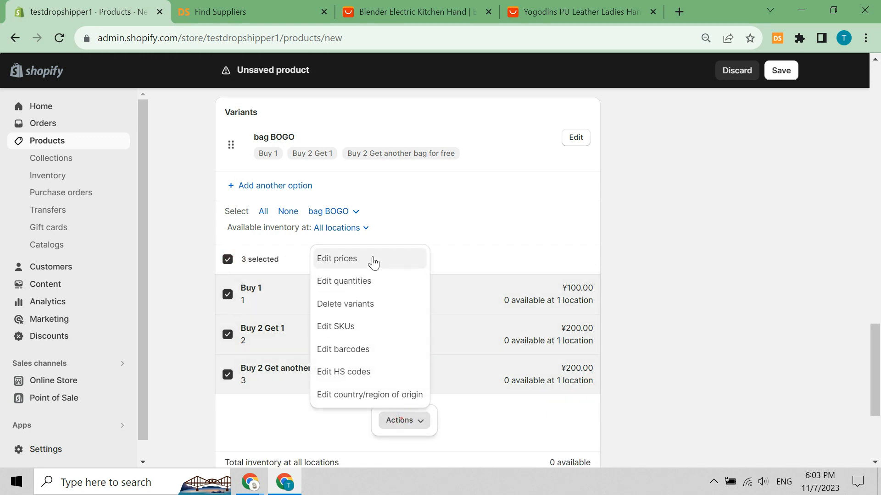
click(343, 280)
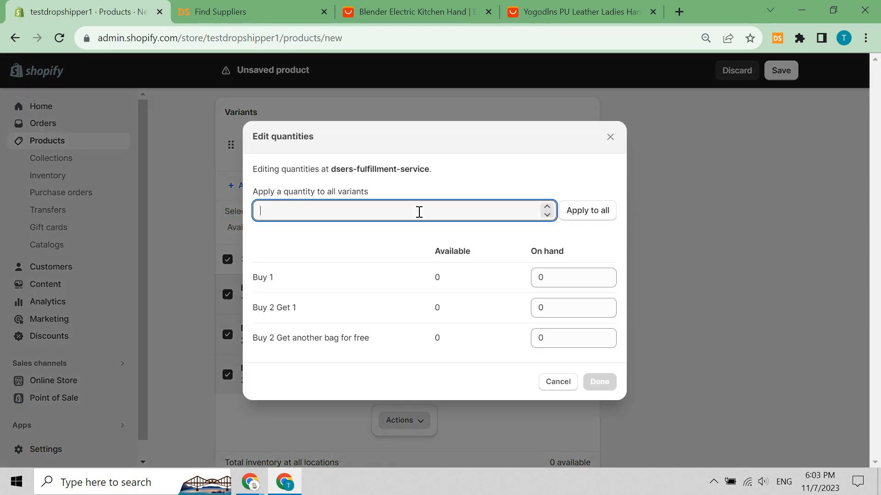
click(586, 210)
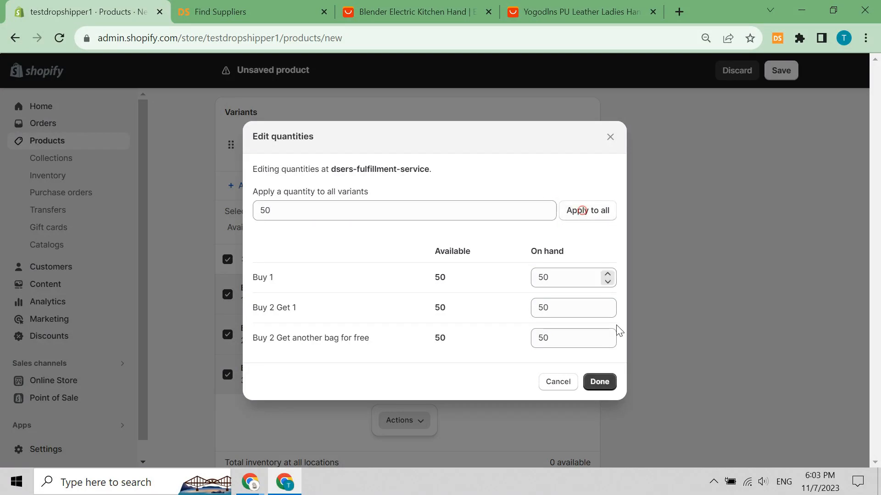
click(598, 382)
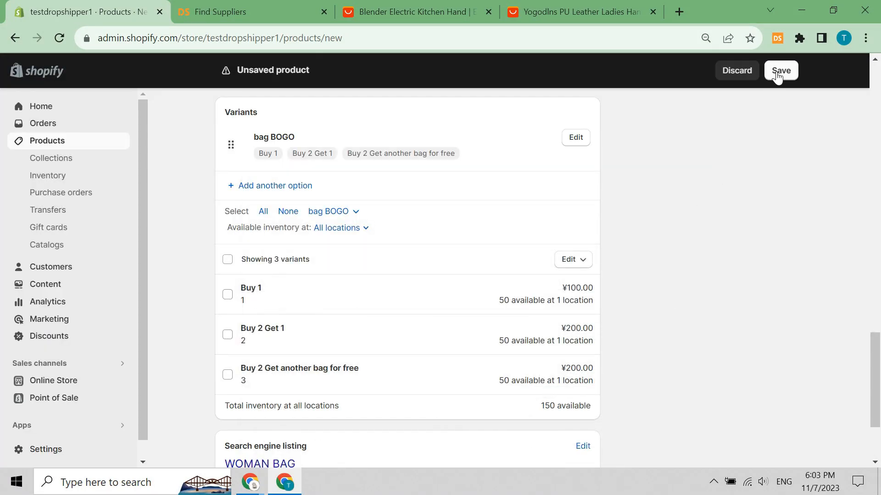
Save the new WOMAN BAG product and switch over to the DSers dashboard
click(780, 70)
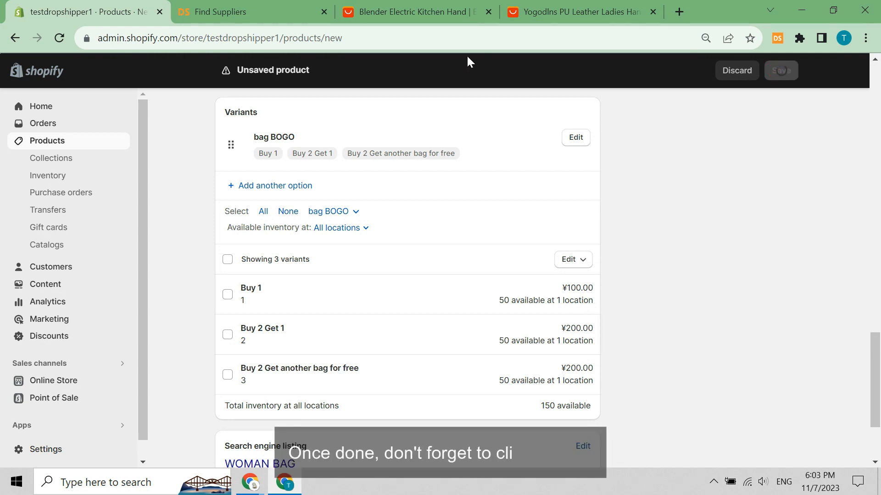
click(780, 70)
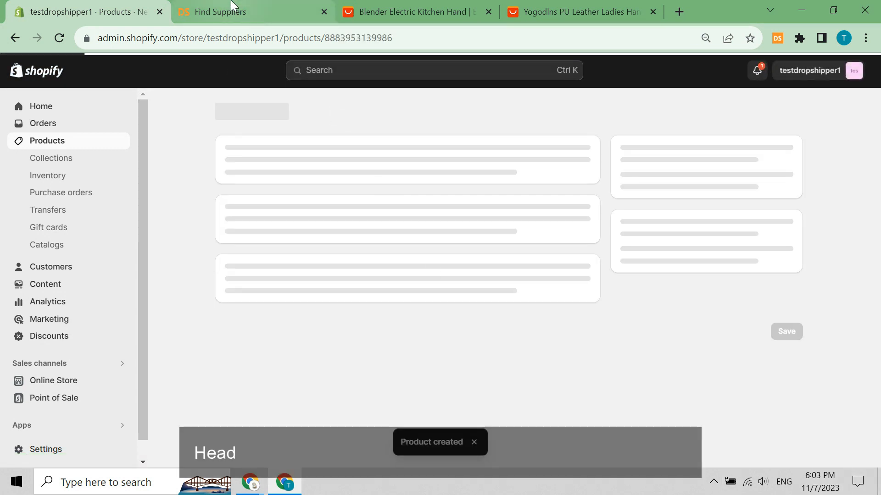
click(253, 11)
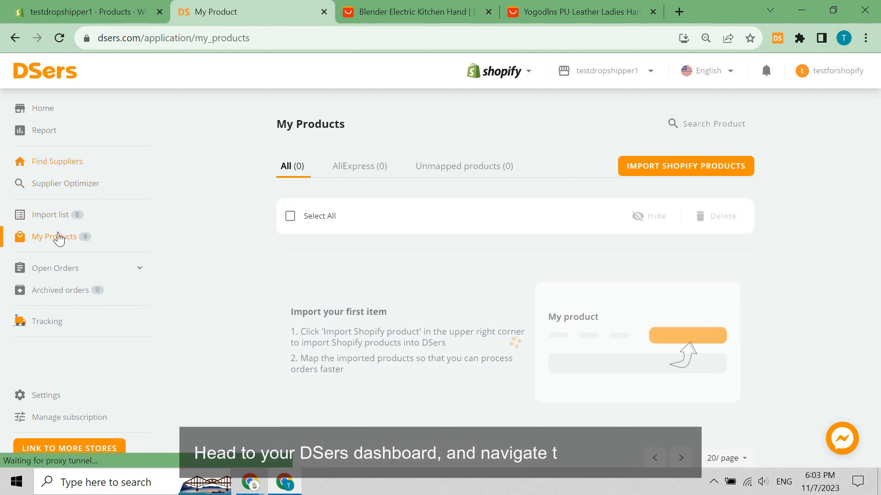
Import the Shopify store's products so WOMAN BAG lands among the unmapped products
click(685, 166)
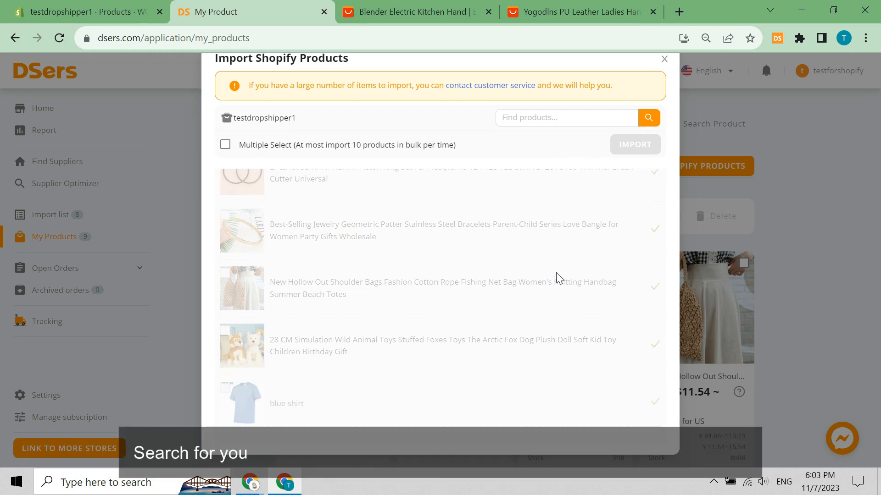
scroll(down, 3)
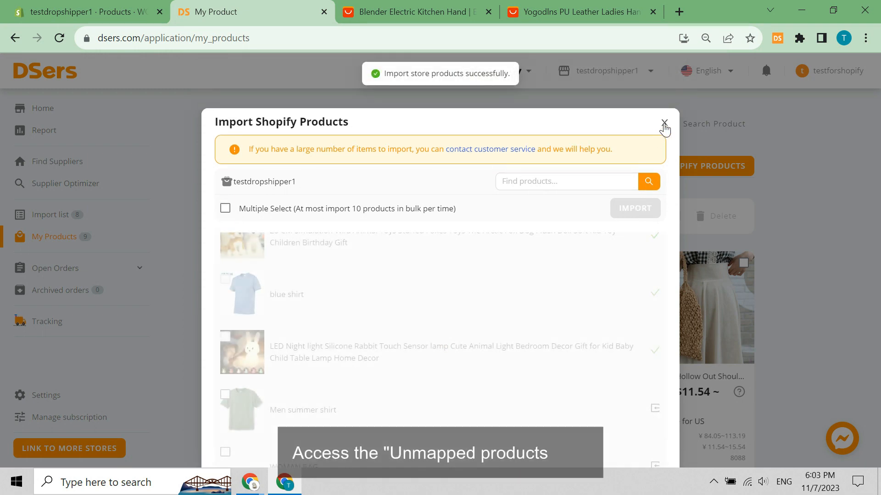
click(663, 123)
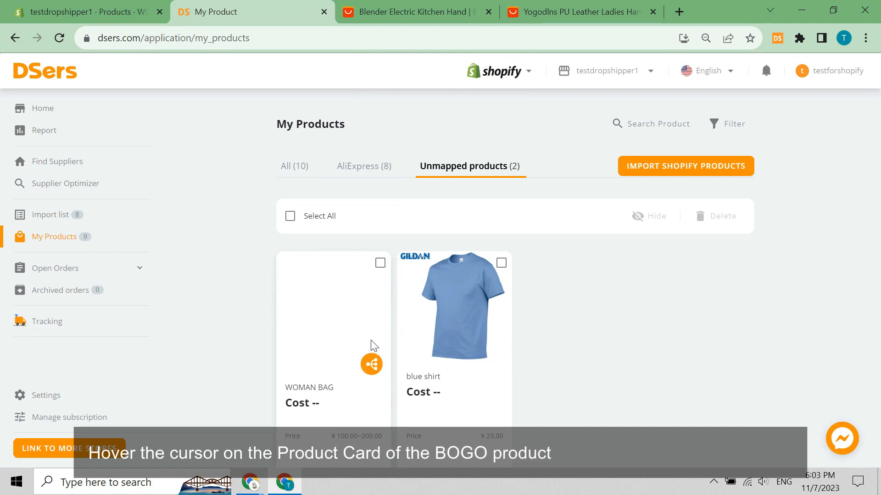
mouse_move(370, 364)
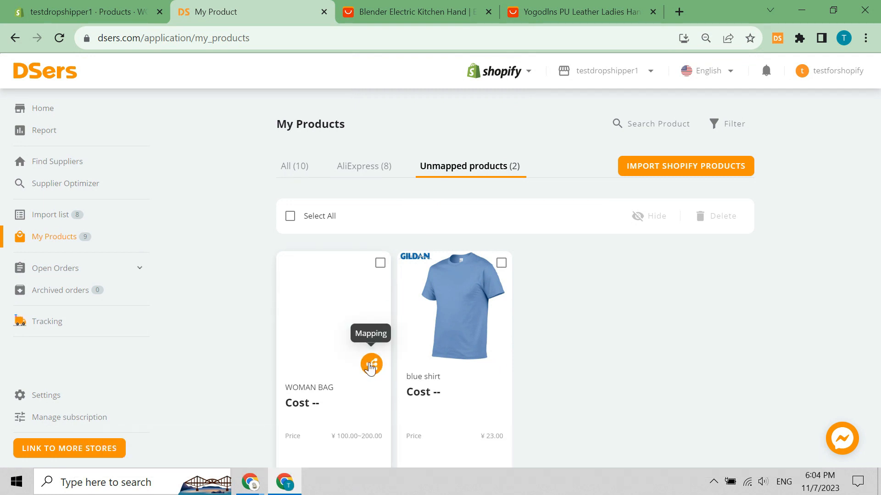
Start supplier mapping for WOMAN BAG and switch its BOGO method status on
click(370, 365)
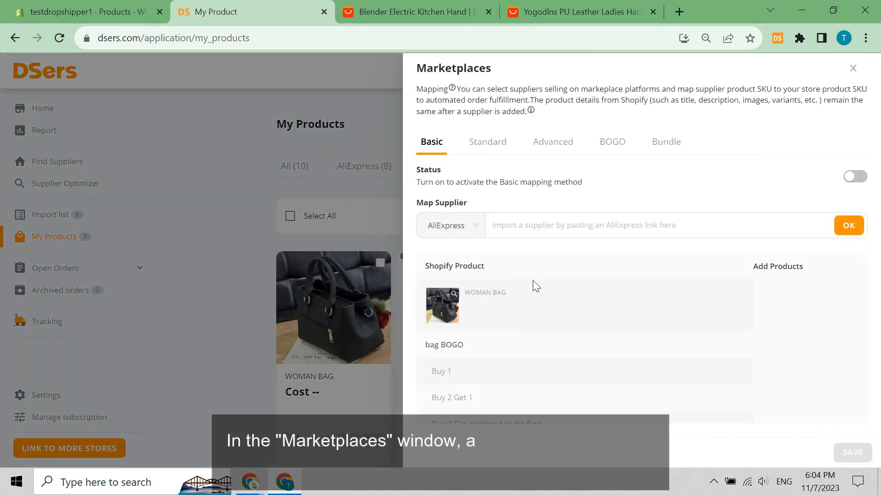
click(611, 141)
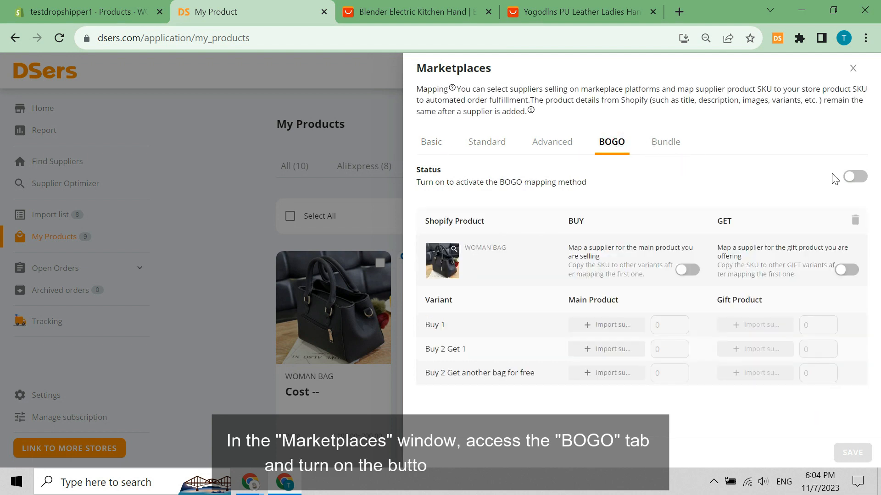
click(854, 176)
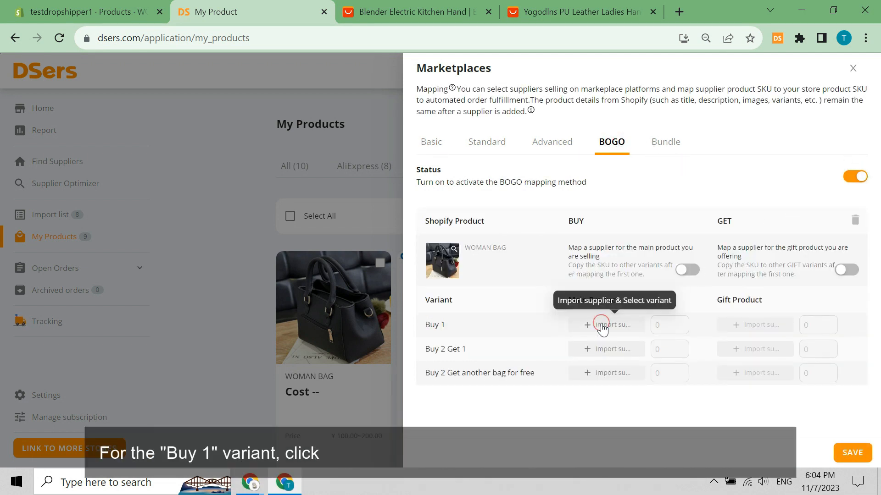
Map Buy 1's main product to the black AliExpress embroidery messenger bag via its pasted URL
click(605, 325)
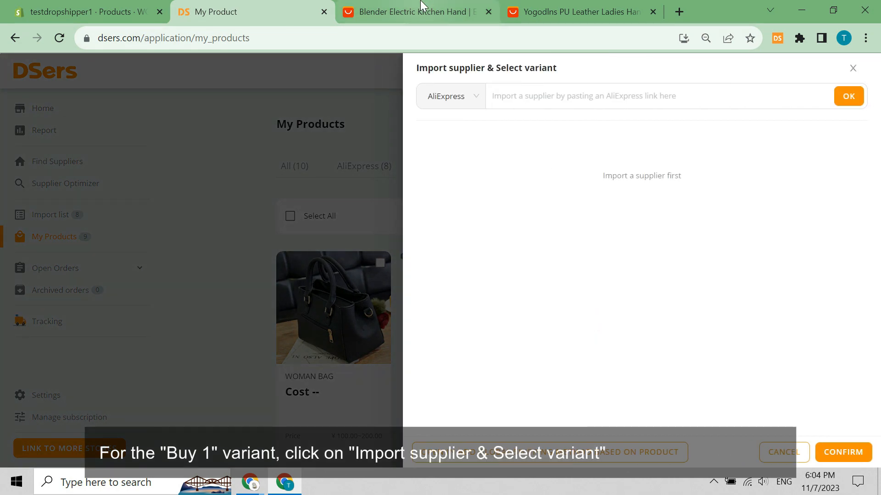
click(416, 12)
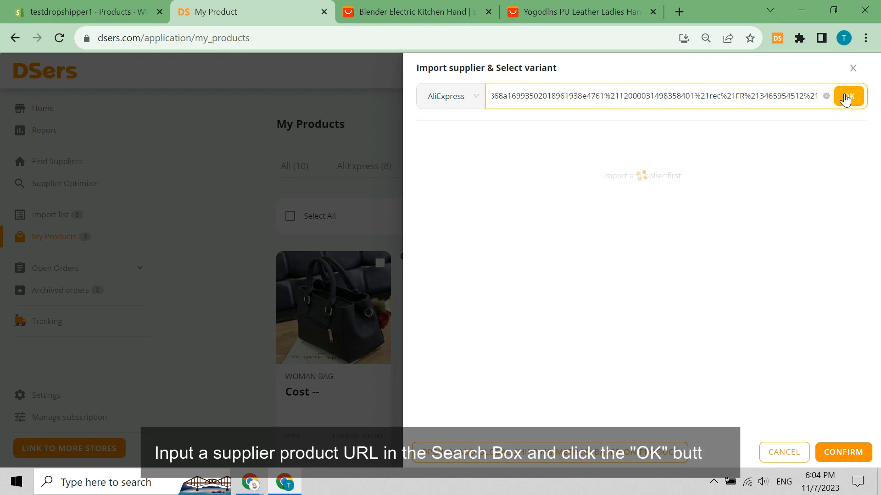
click(846, 96)
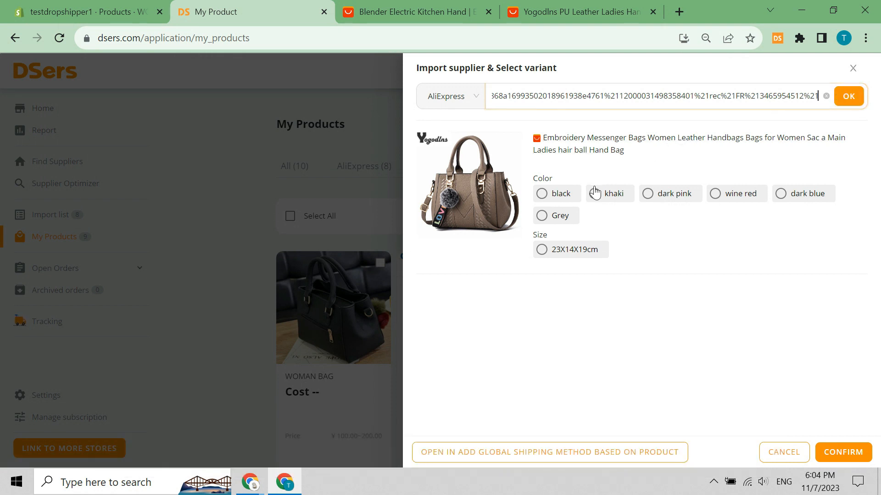
click(541, 194)
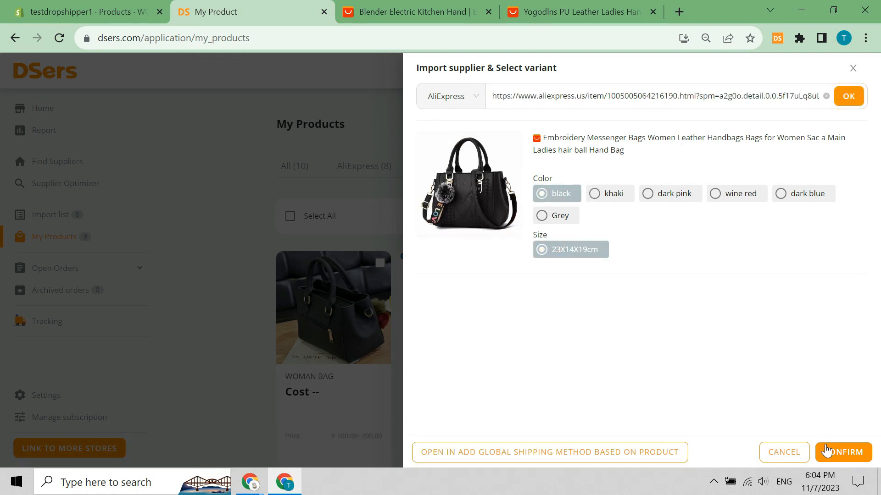
click(842, 453)
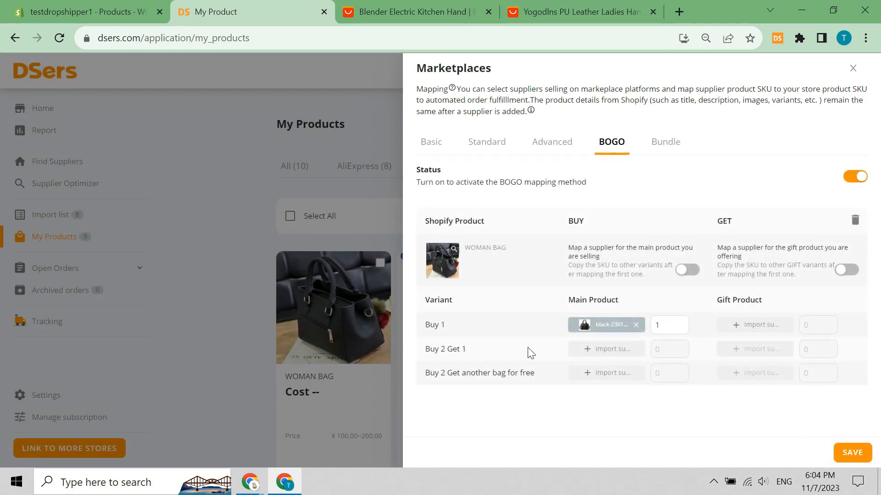
click(606, 349)
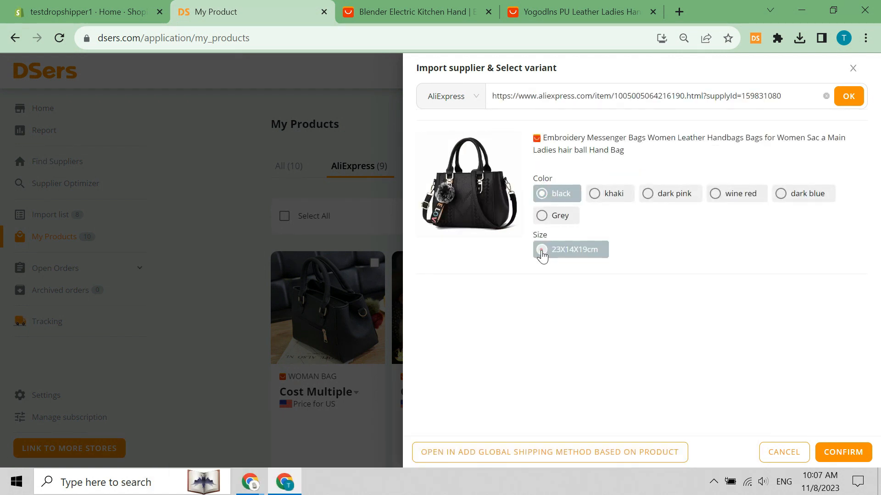
Confirm the black bag for Buy 2 Get 1 and set its quantity to 3
click(842, 452)
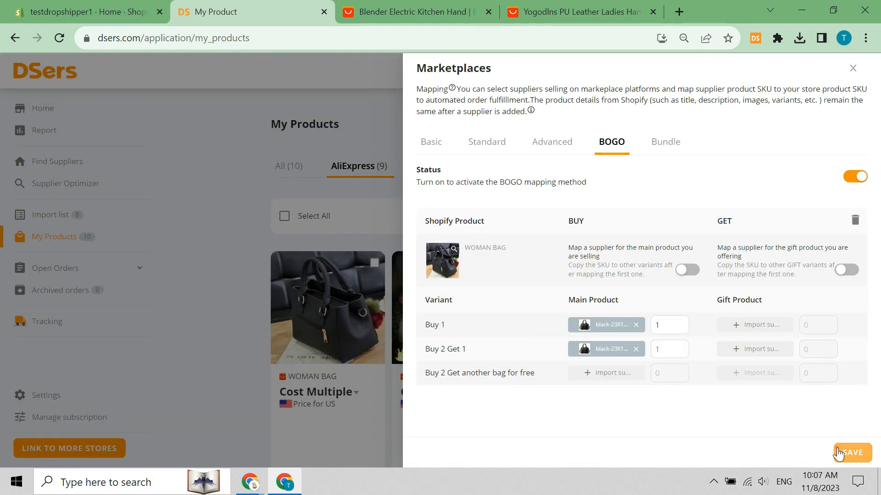
text(2)
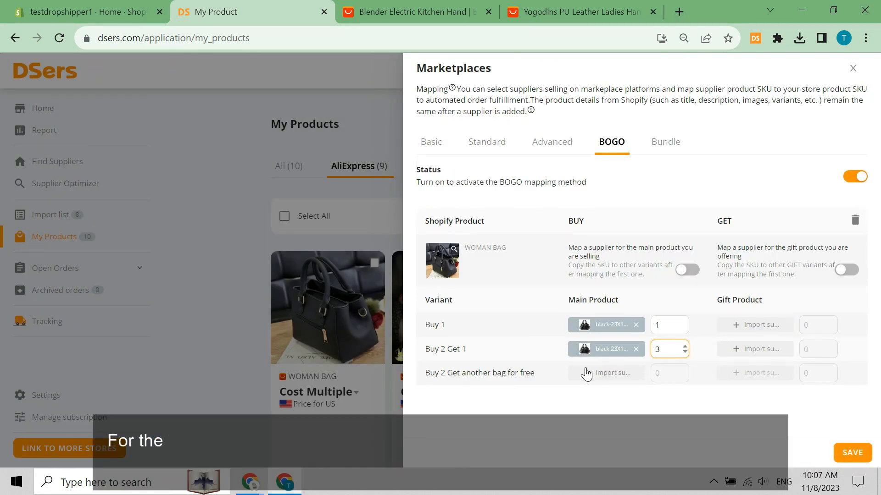
click(605, 372)
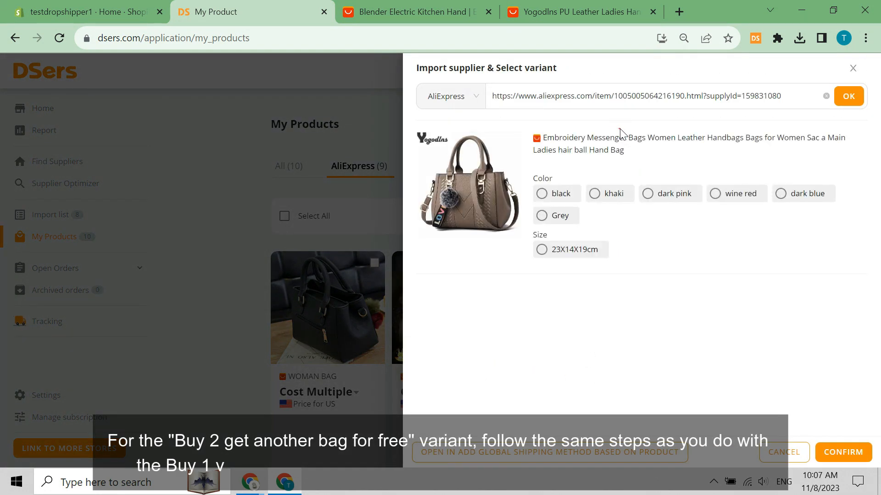
Confirm the black bag for Buy 2 Get another bag for free and raise its quantity to 2
click(542, 193)
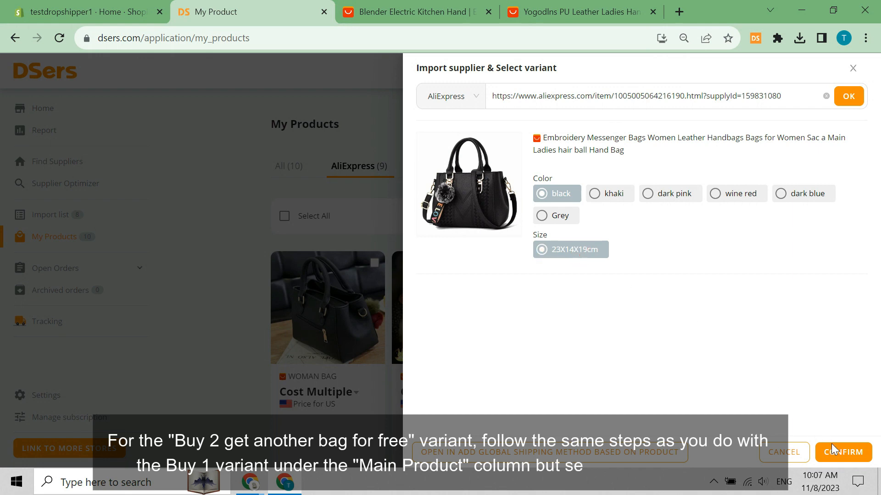
click(843, 453)
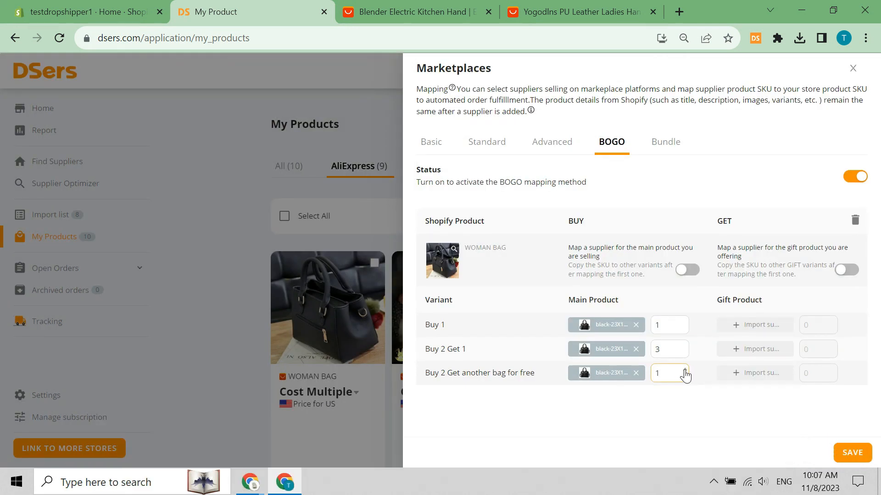
click(686, 370)
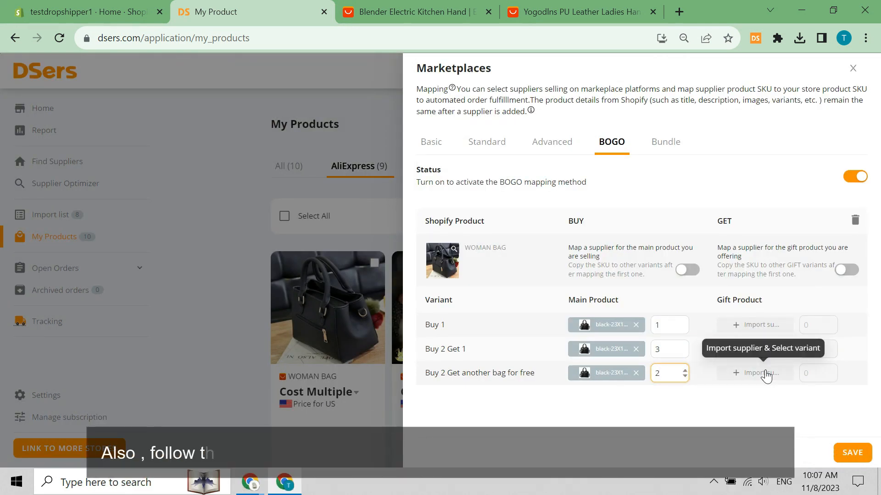
Set the small black Yogodlns leather bag as the free-bag offer's gift and save the BOGO mapping
click(579, 11)
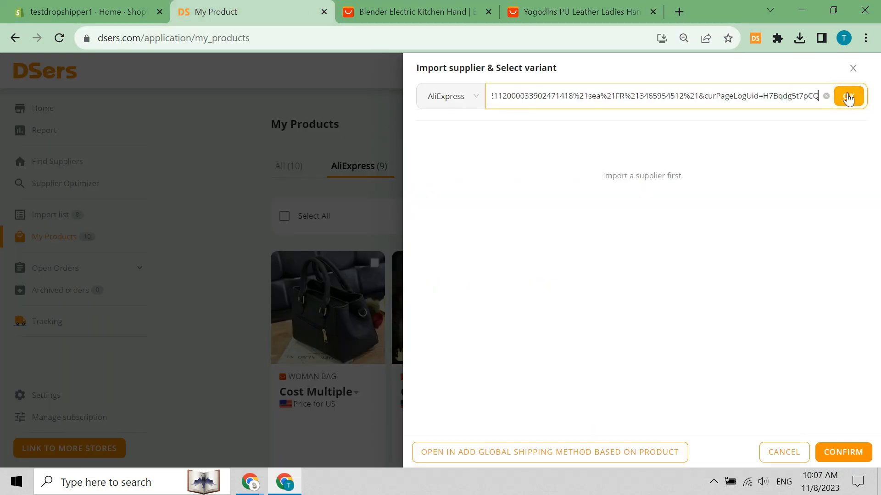
click(847, 97)
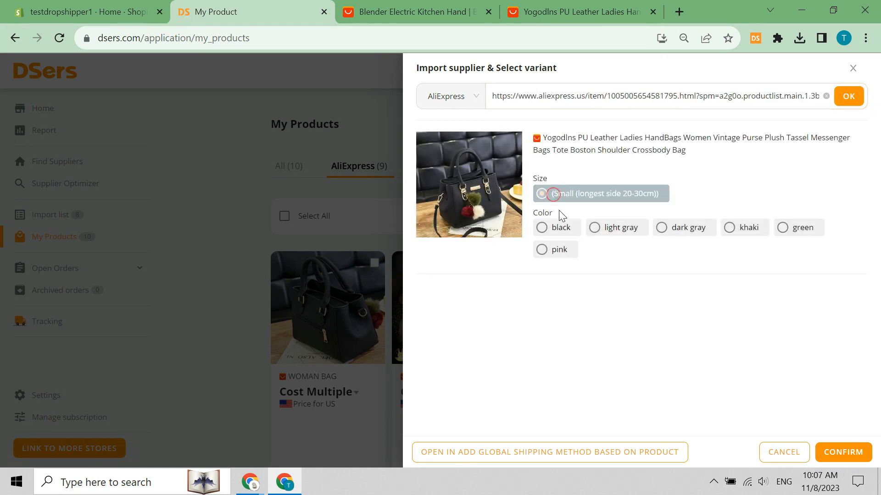
click(541, 228)
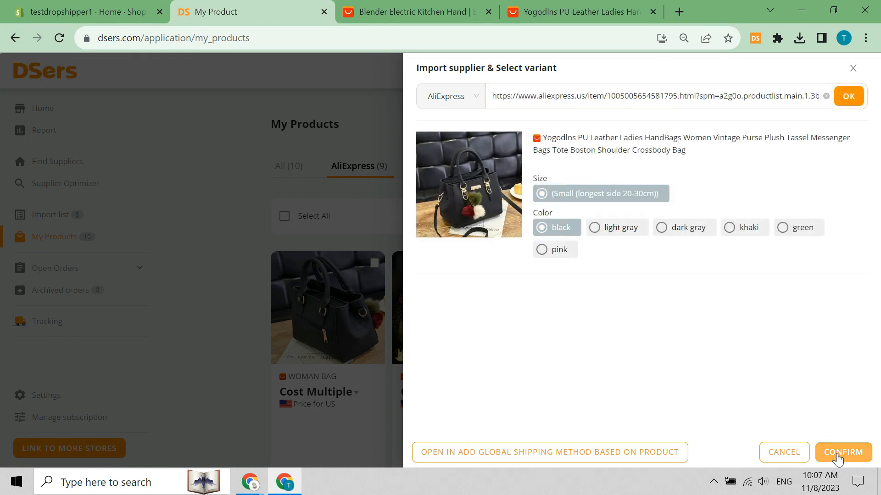
click(842, 452)
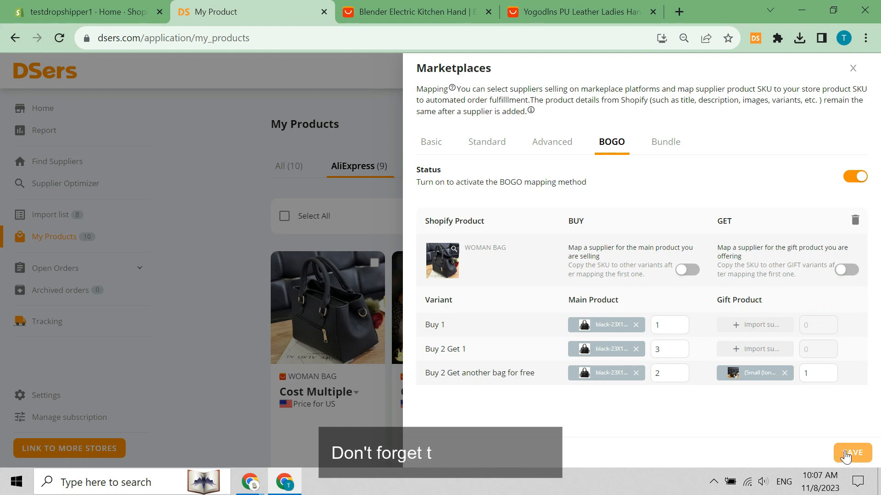
click(851, 452)
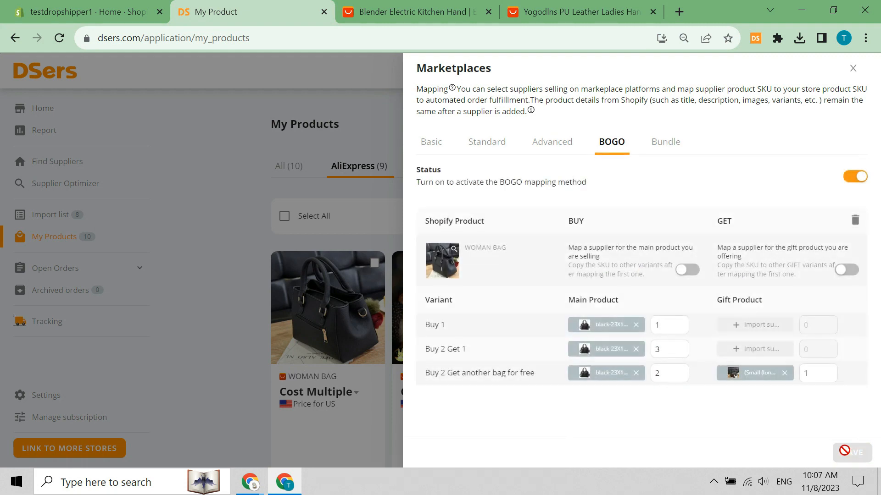